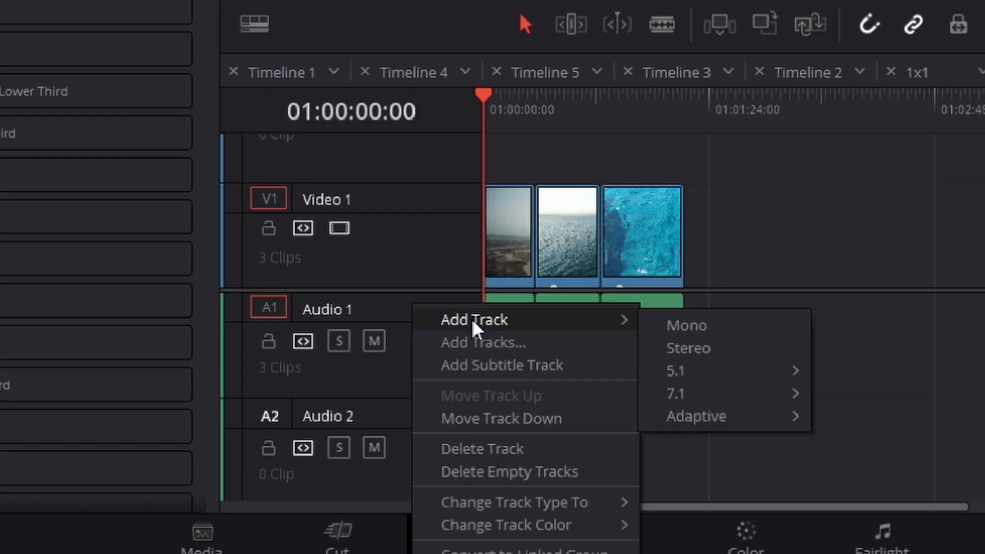
pyautogui.moveTo(689, 325)
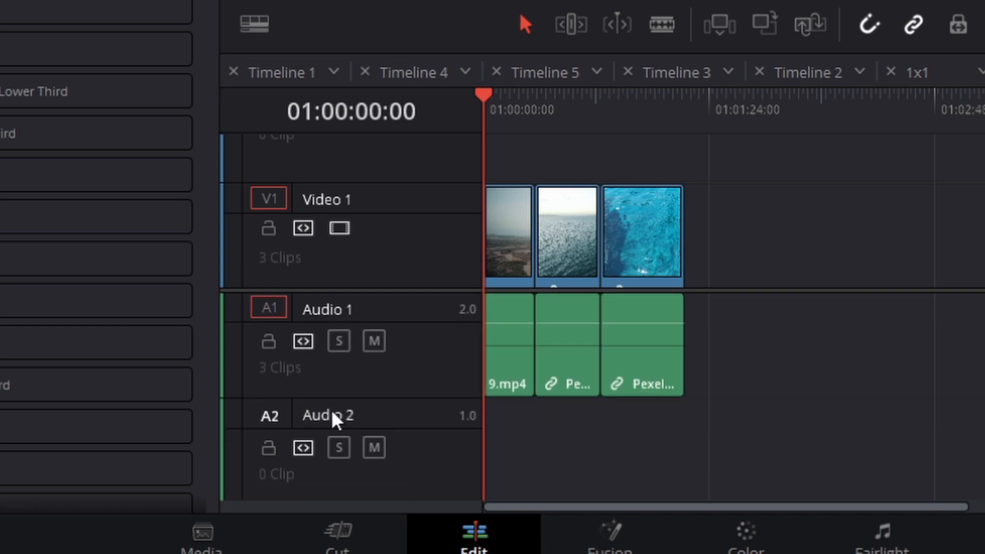
# Rename the new mono Audio 2 track to 'Voiceover'
pyautogui.doubleClick(327, 415)
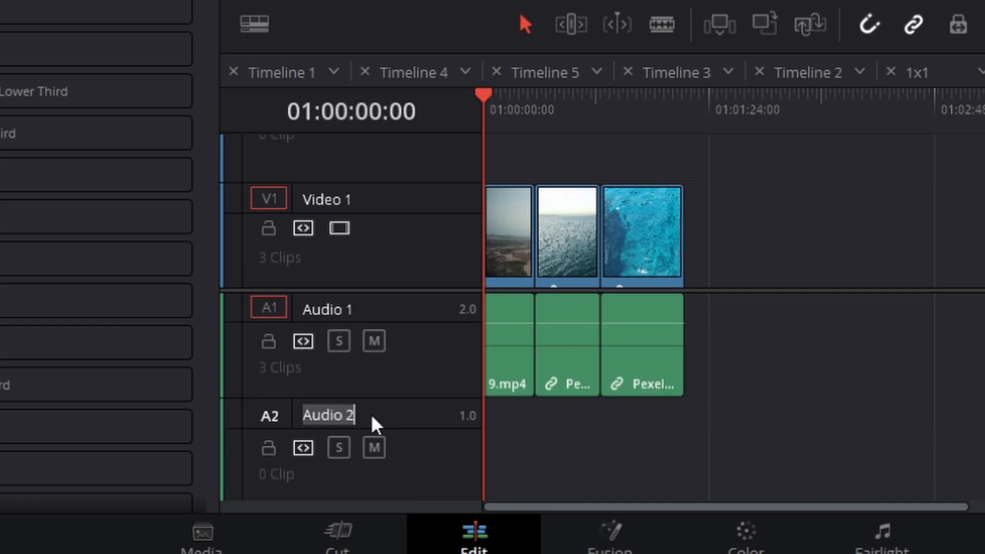
pyautogui.write('Voiceover')
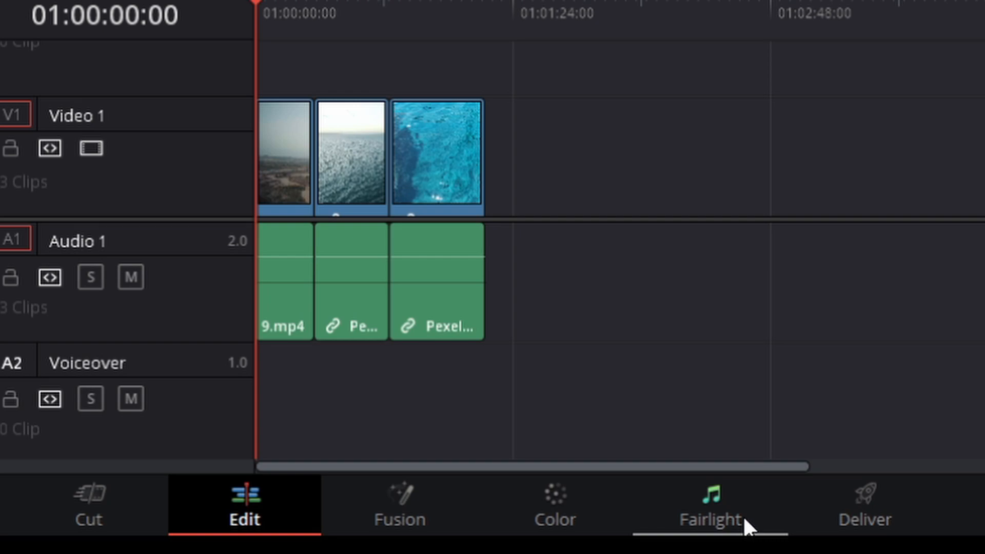
# Switch to the Fairlight page and list input choices for the Voiceover (A2) track
pyautogui.click(709, 509)
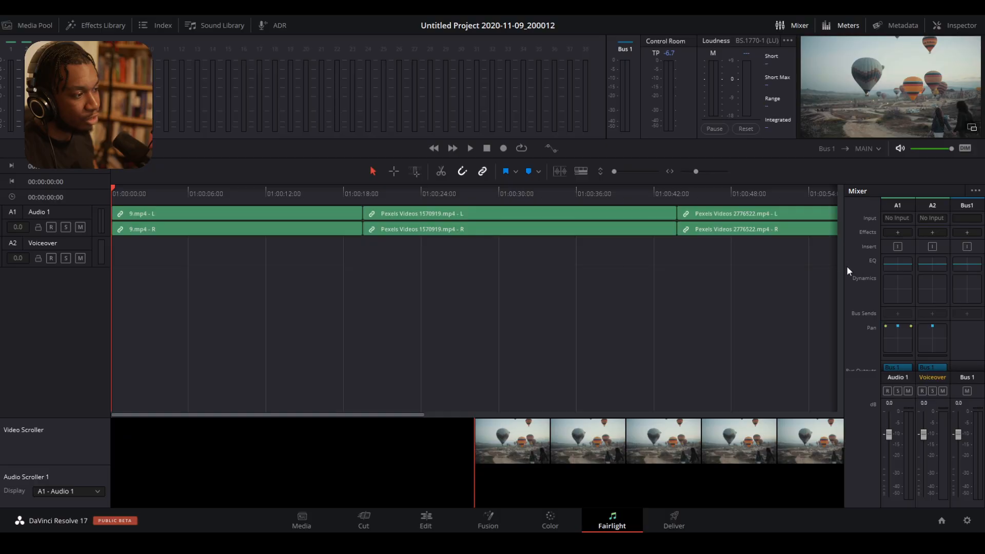
pyautogui.moveTo(892, 386)
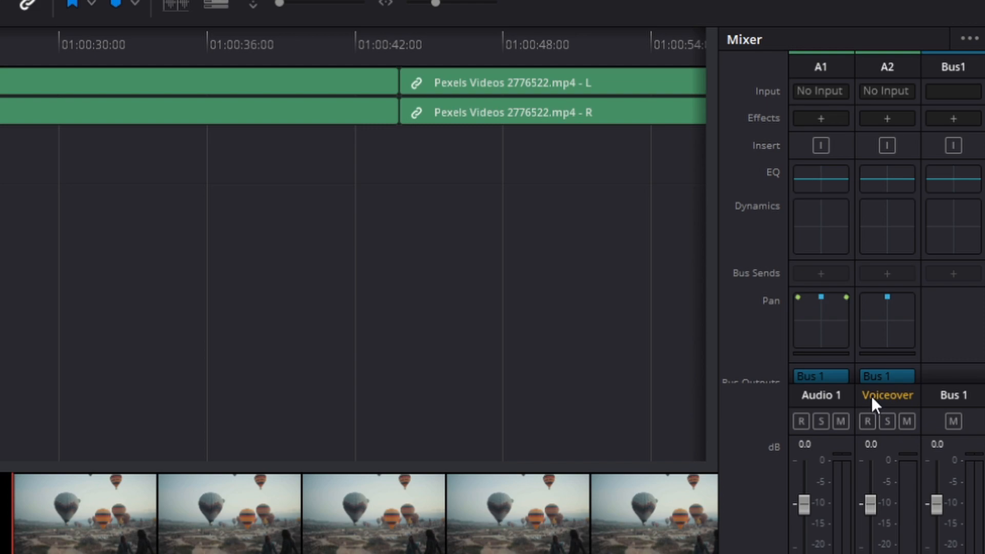
pyautogui.moveTo(867, 399)
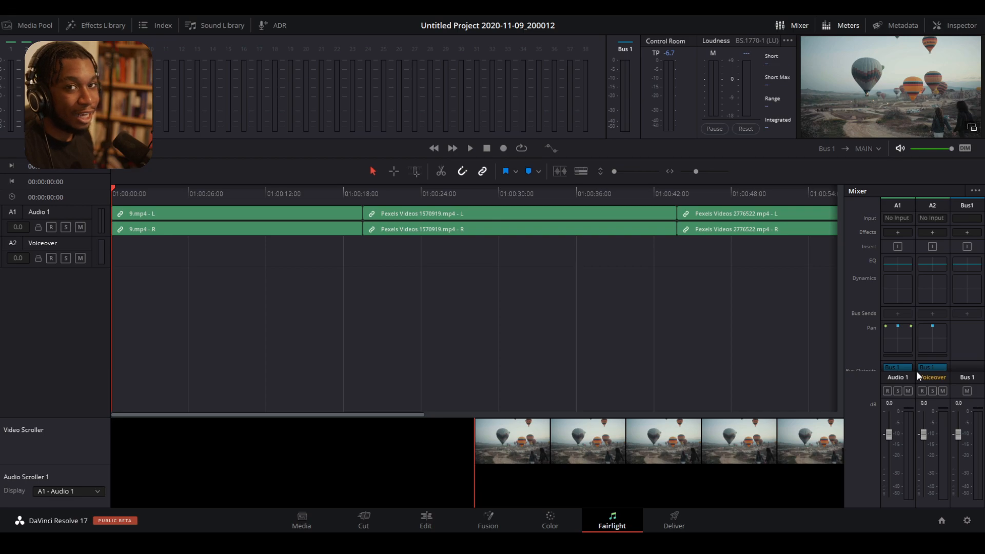
pyautogui.moveTo(826, 311)
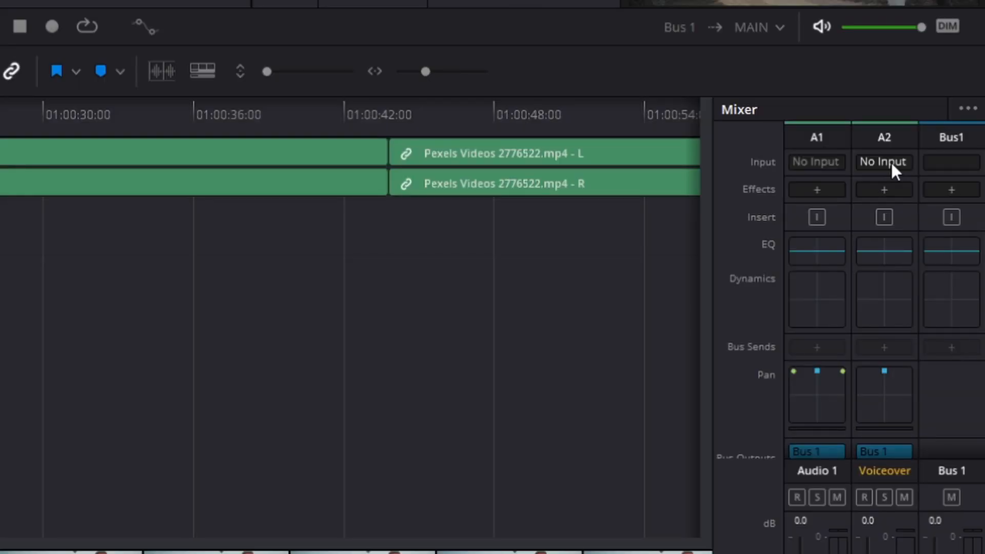
pyautogui.click(883, 161)
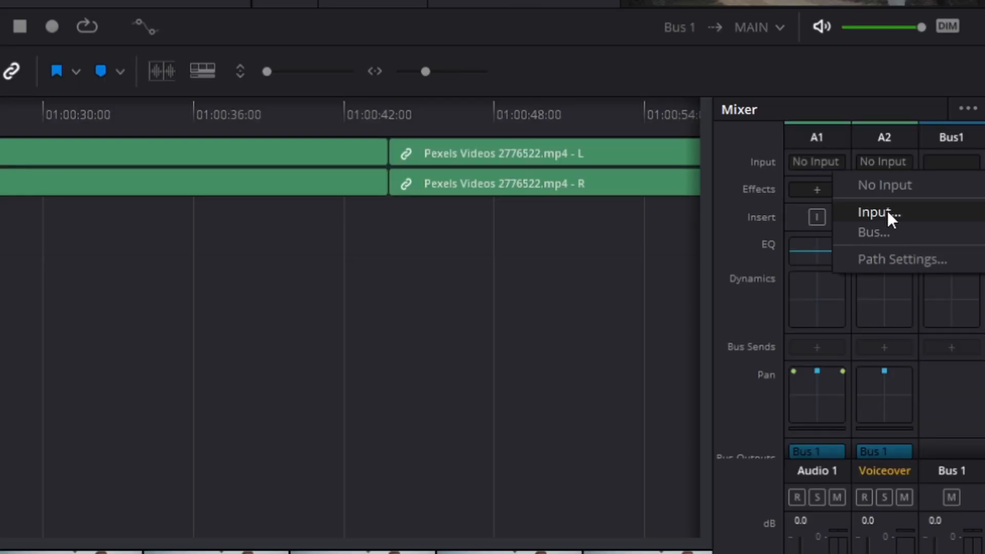
# Patch microphone input 1 to the Voiceover track and close the Patch Input/Output window
pyautogui.click(878, 211)
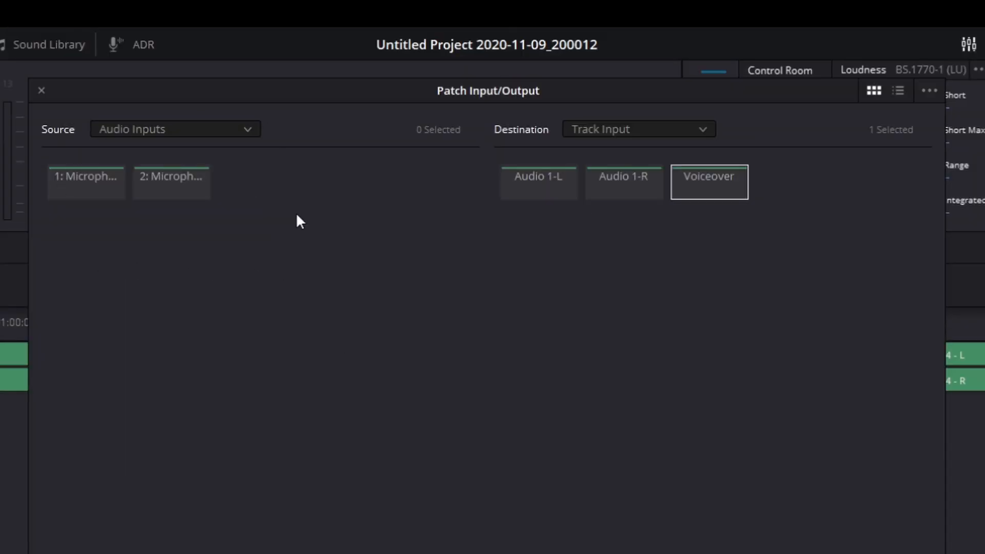
pyautogui.moveTo(149, 262)
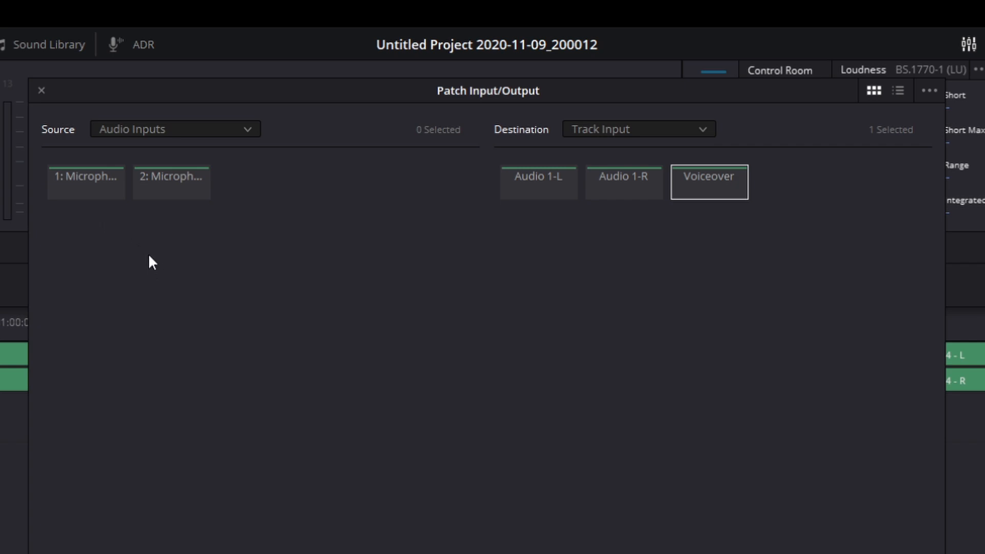
pyautogui.moveTo(86, 176)
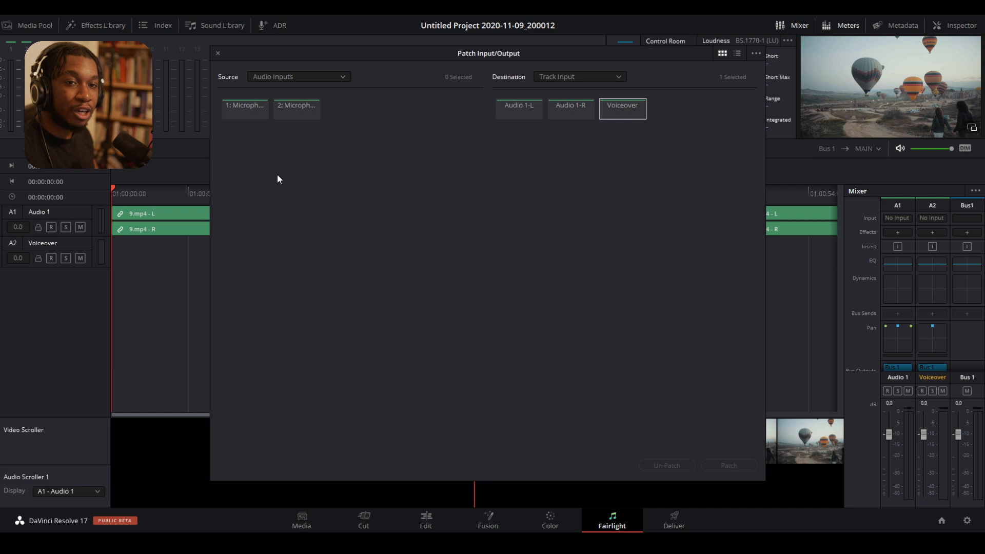
pyautogui.moveTo(257, 148)
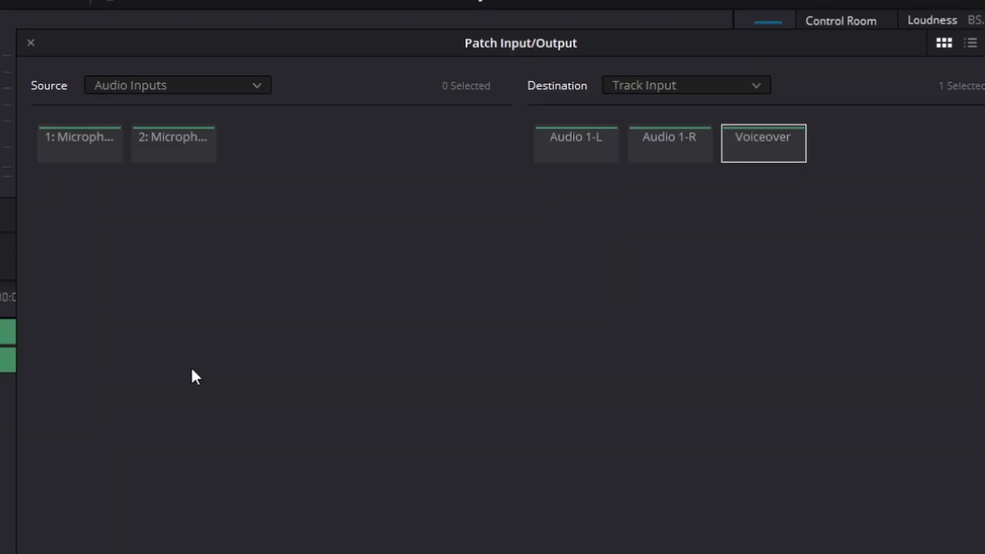
pyautogui.moveTo(80, 143)
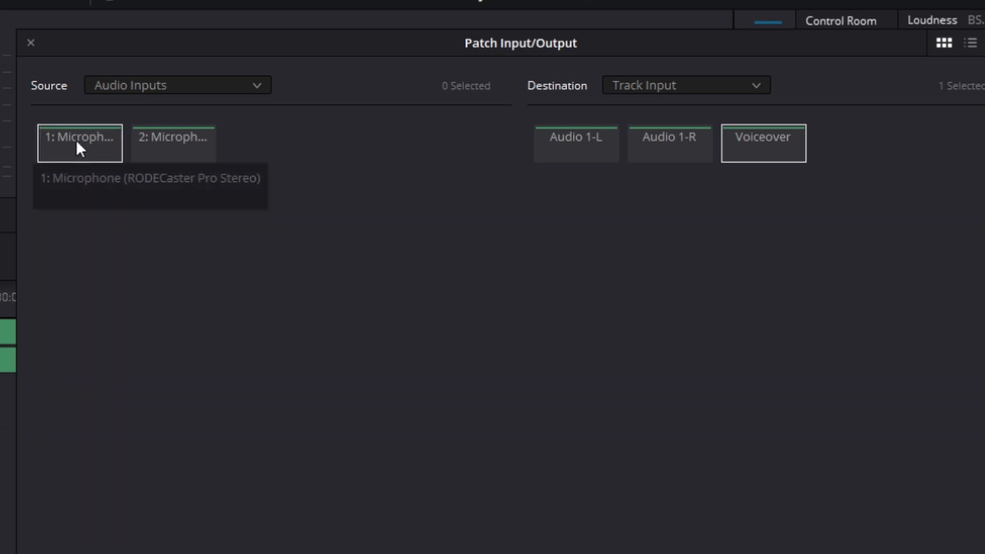
pyautogui.click(79, 144)
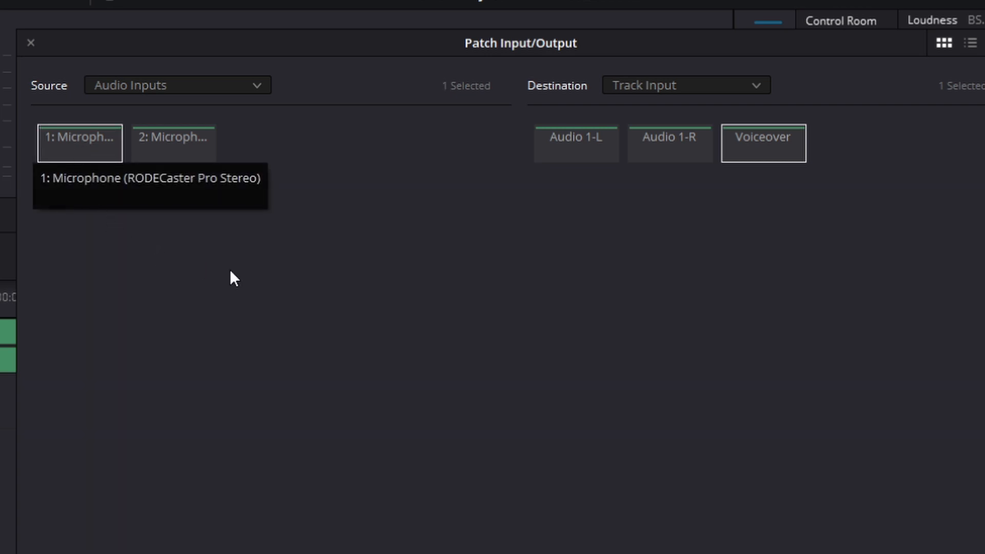
pyautogui.moveTo(781, 158)
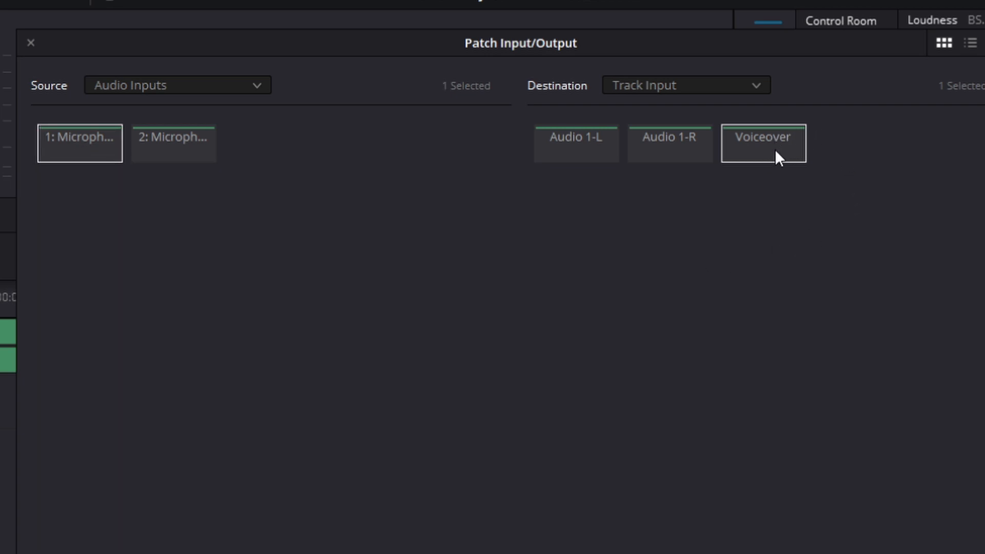
pyautogui.moveTo(765, 162)
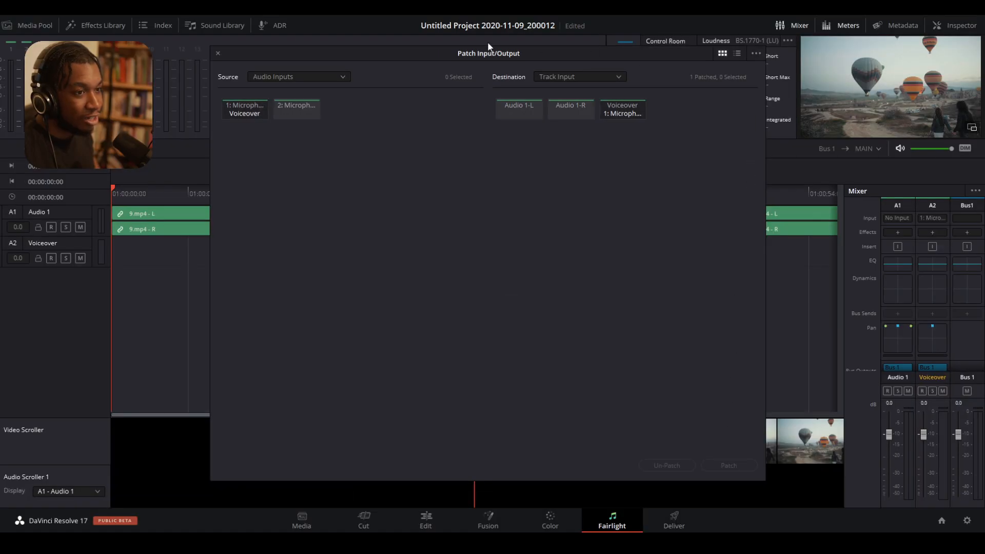
pyautogui.click(218, 53)
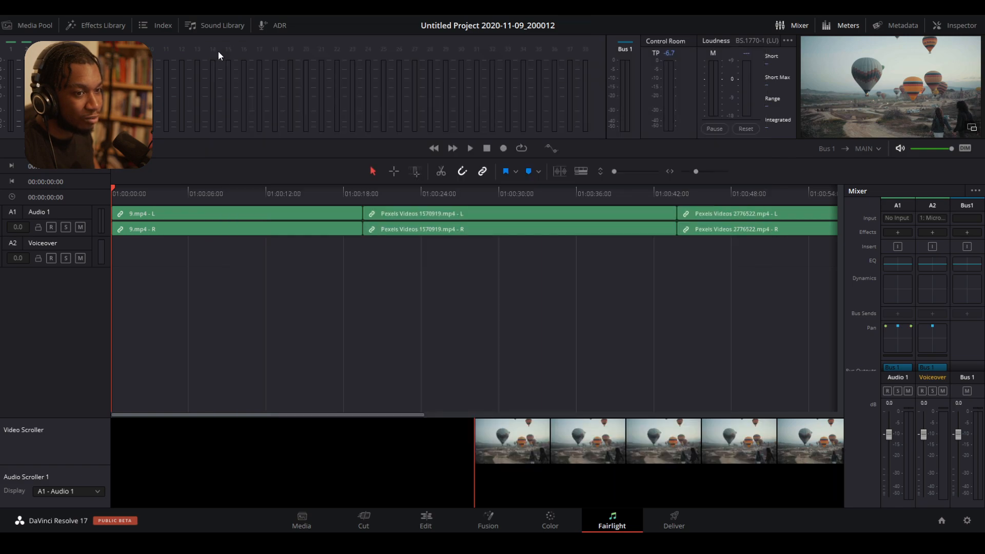
pyautogui.moveTo(338, 291)
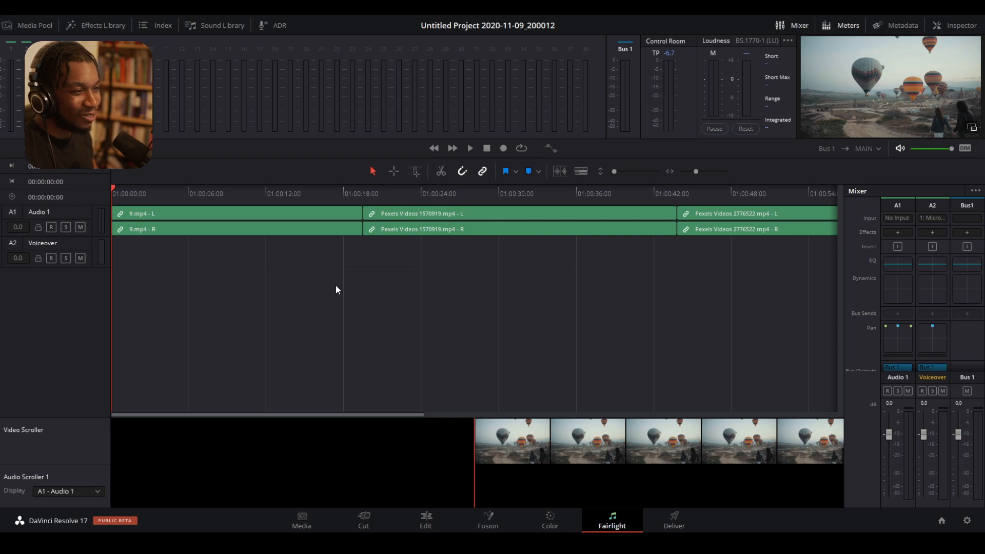
pyautogui.moveTo(80, 257)
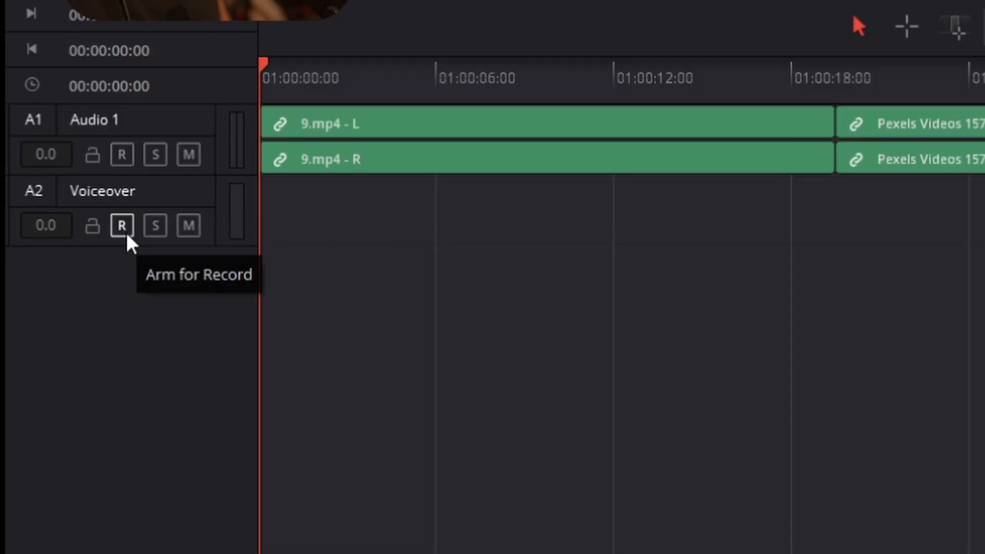
# Arm the Voiceover track, record a voiceover clip, and close the floating video preview
pyautogui.click(122, 225)
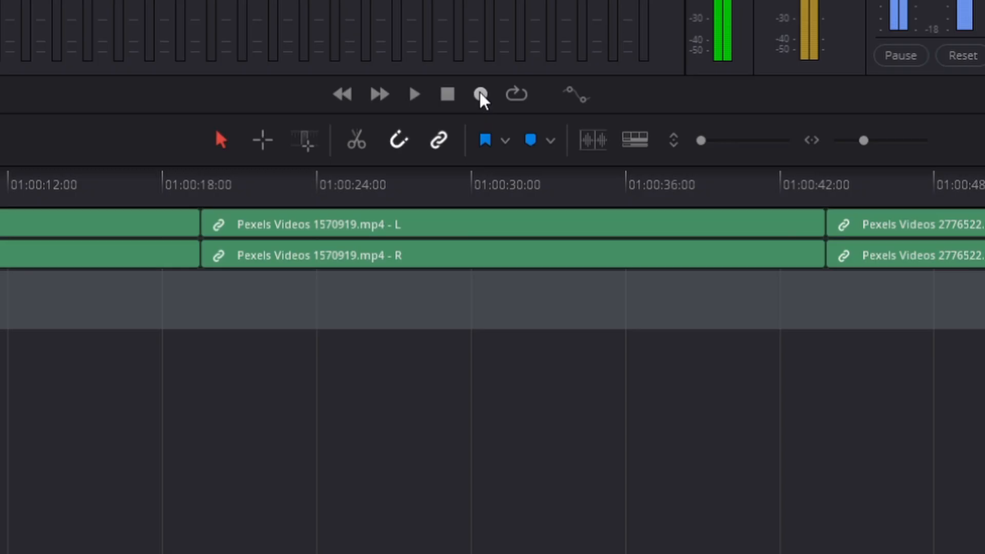
pyautogui.click(480, 94)
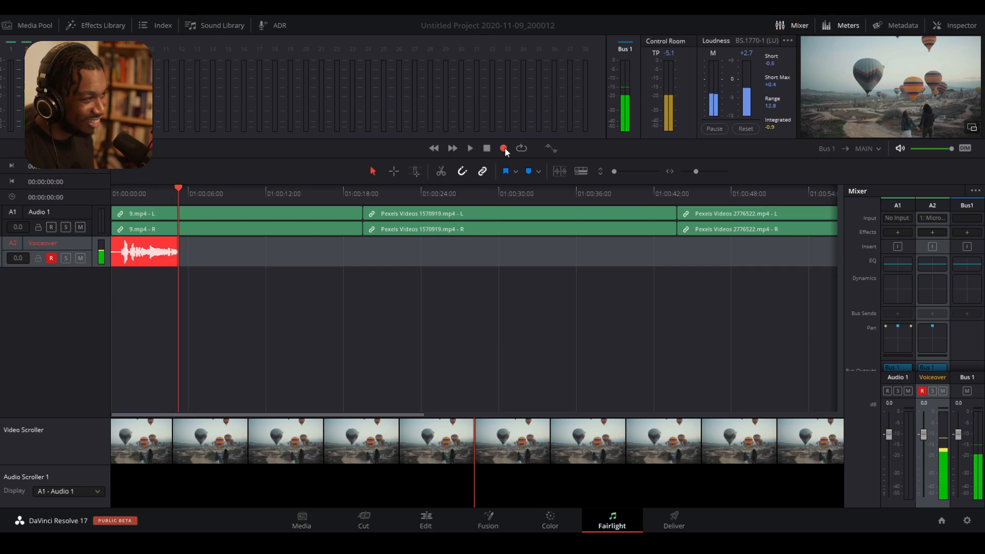
pyautogui.click(503, 148)
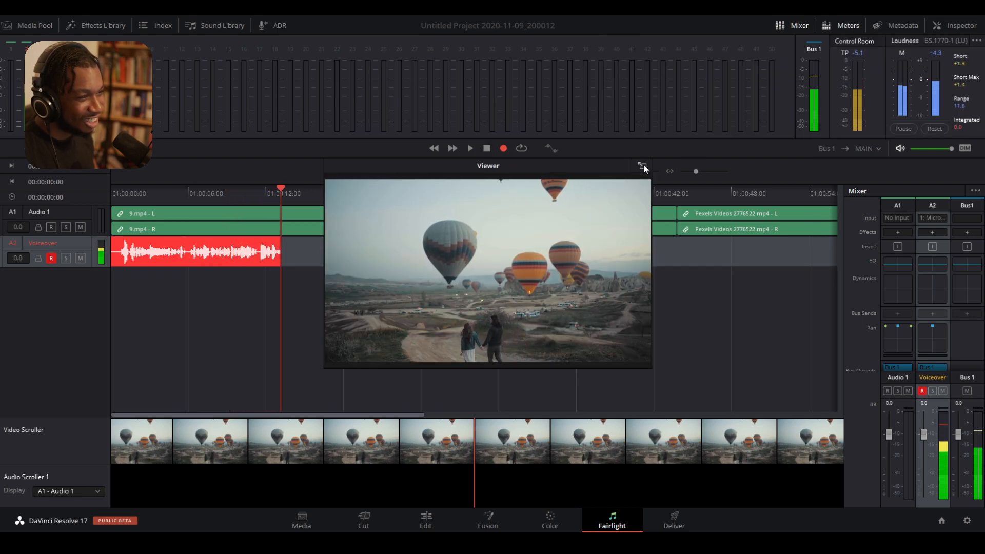
pyautogui.click(643, 168)
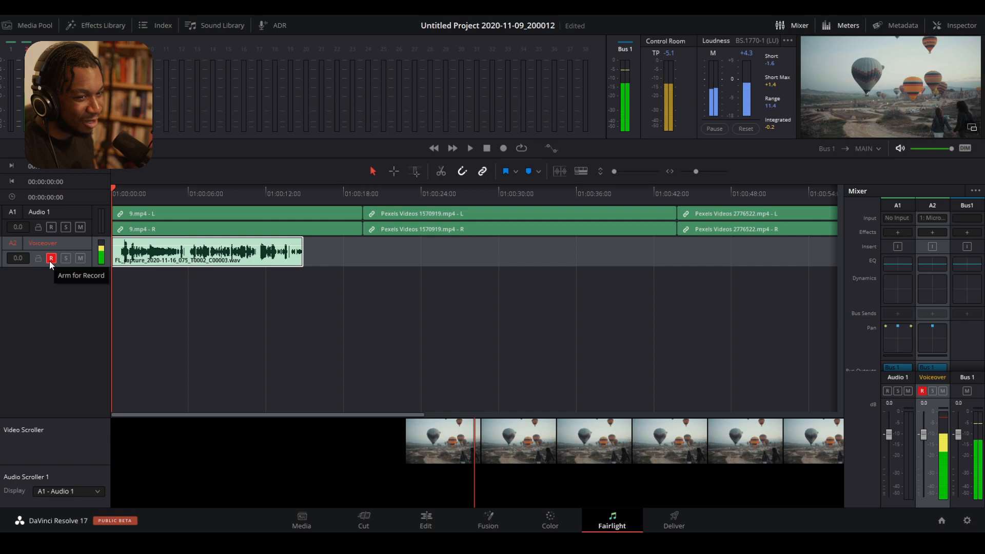
# Disarm the Voiceover track and move the playhead into the recorded clip
pyautogui.click(51, 258)
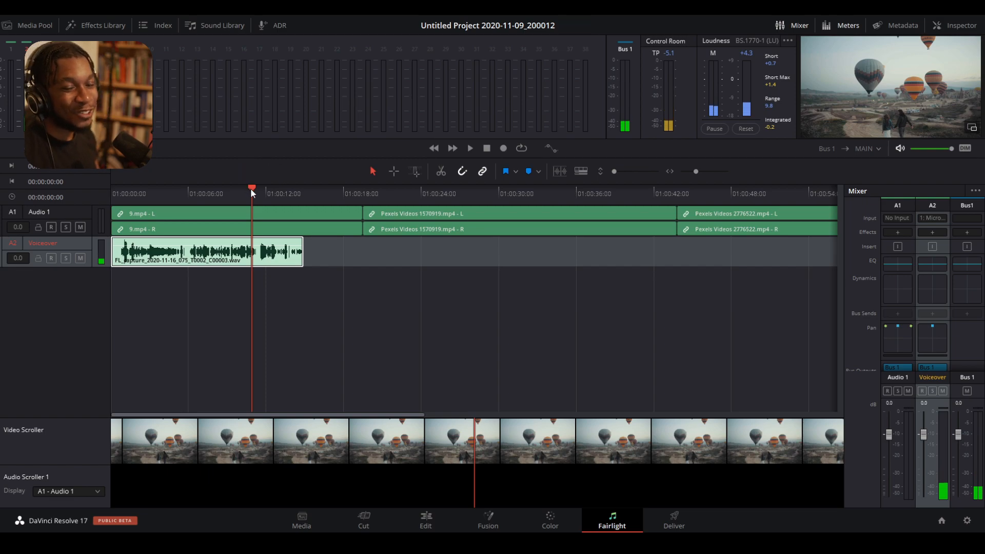
pyautogui.click(241, 193)
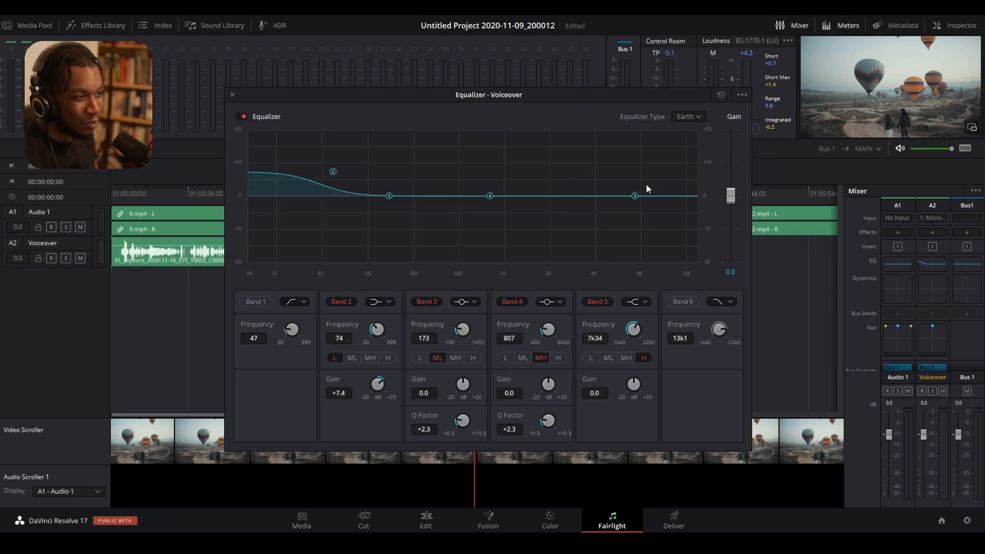
# Toggle the Voiceover Dynamics gate on and off, then return to the Edit page
pyautogui.click(233, 94)
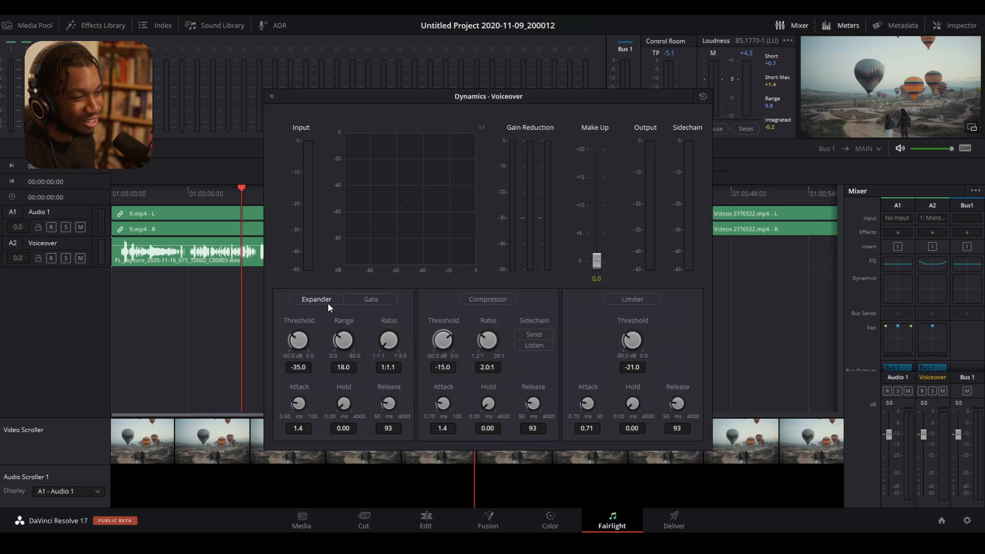
pyautogui.click(370, 299)
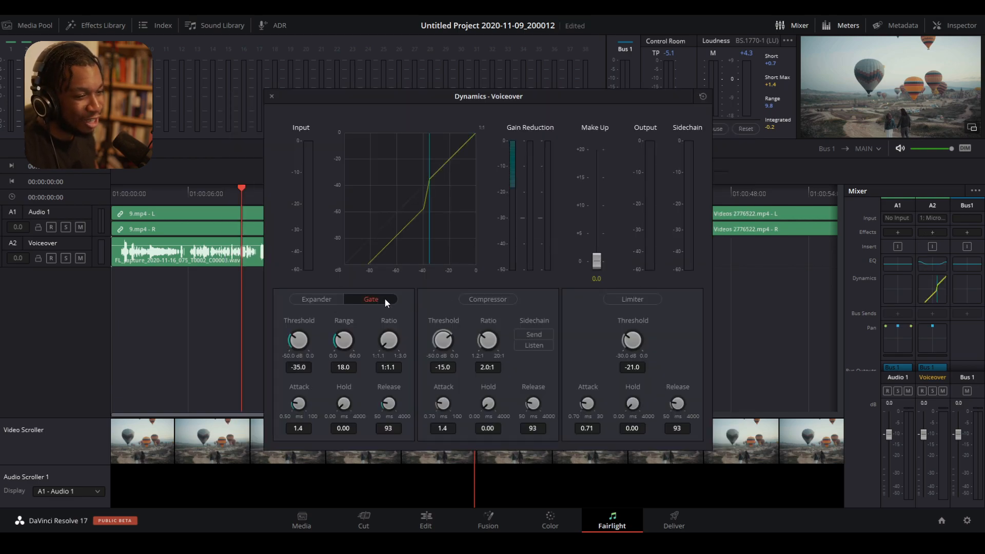
pyautogui.click(371, 299)
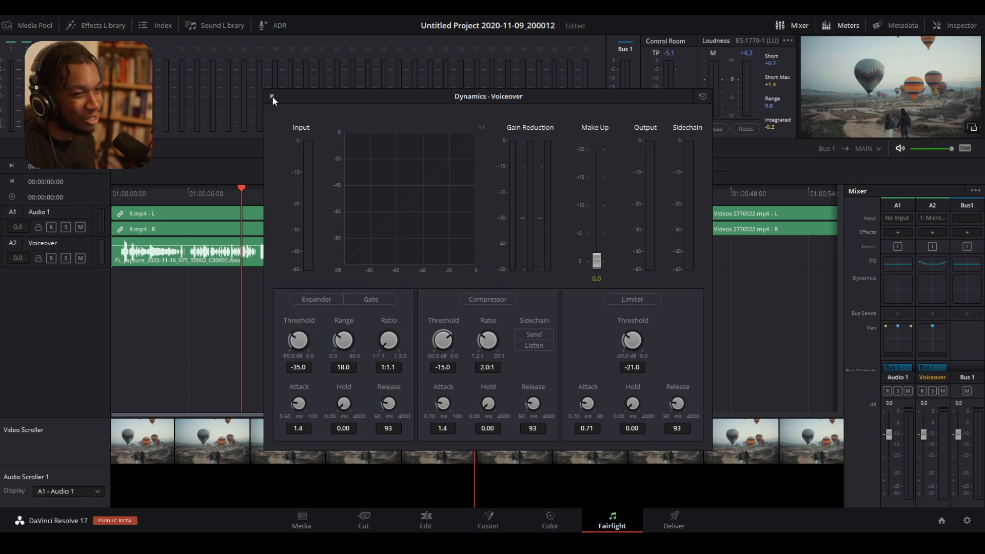
pyautogui.click(272, 96)
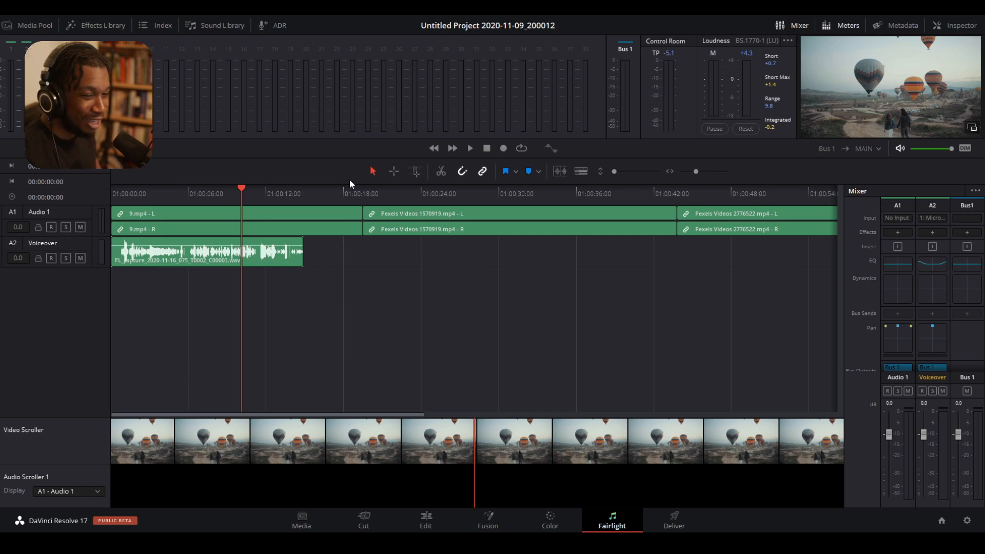
pyautogui.moveTo(291, 189)
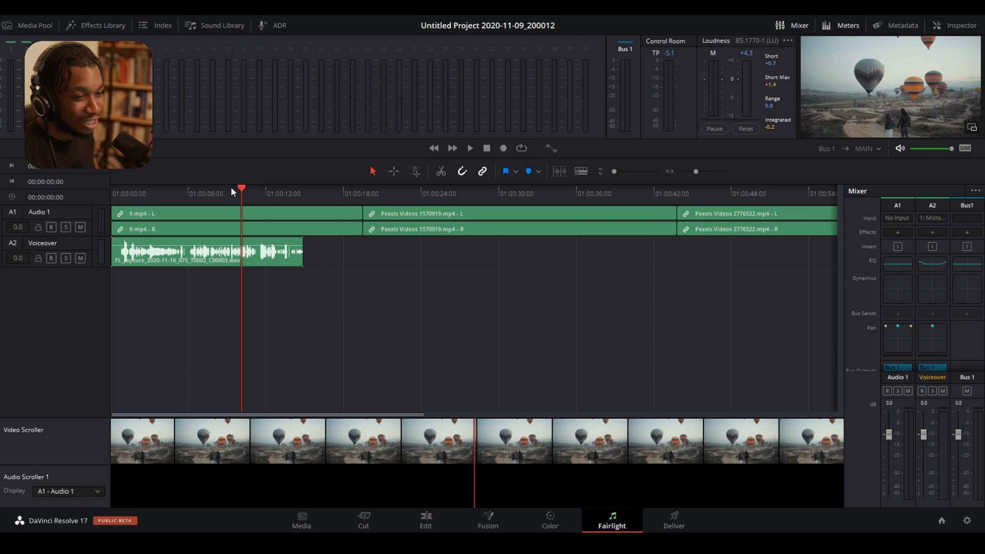
pyautogui.click(425, 520)
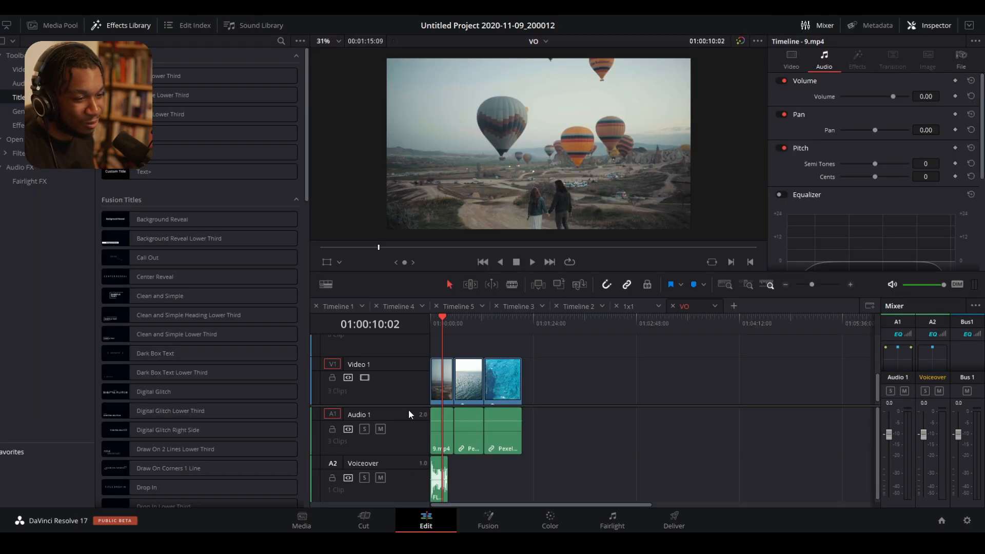